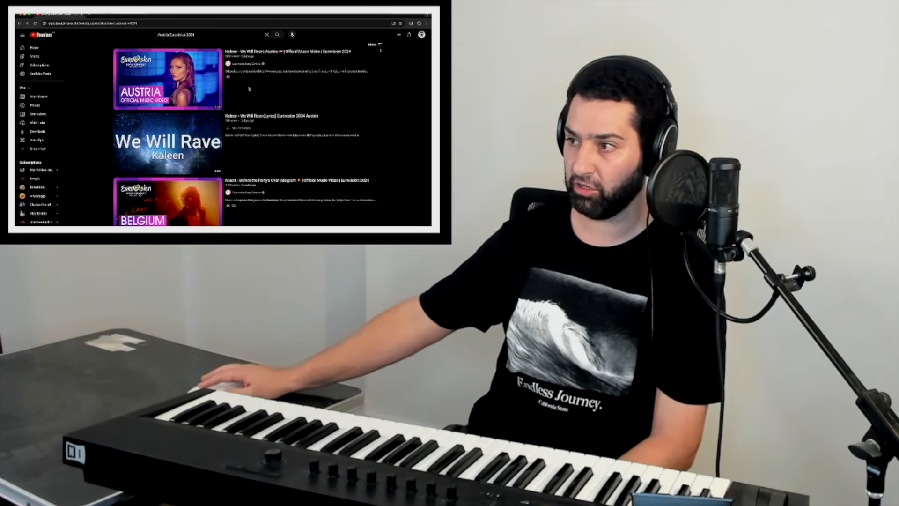
# Open the first search result, 'We Will Rave | Austria | Official Music Video', to play it
pyautogui.click(168, 79)
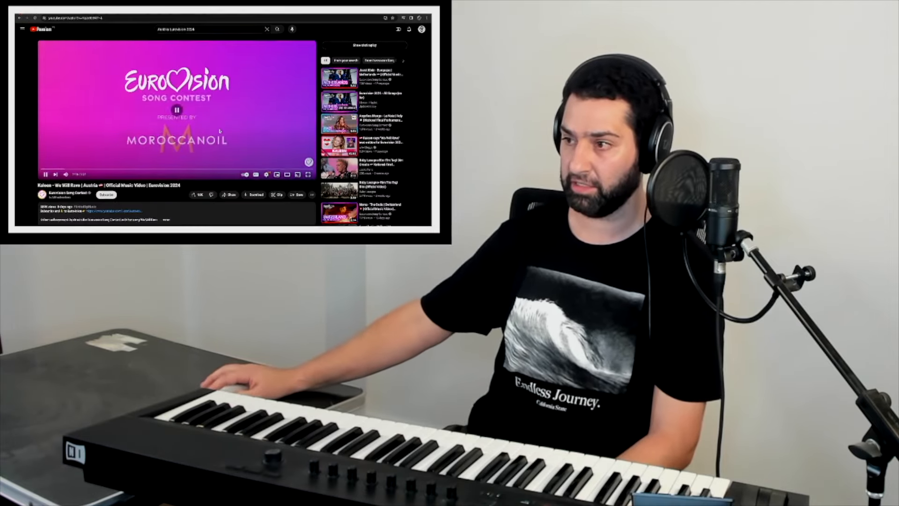